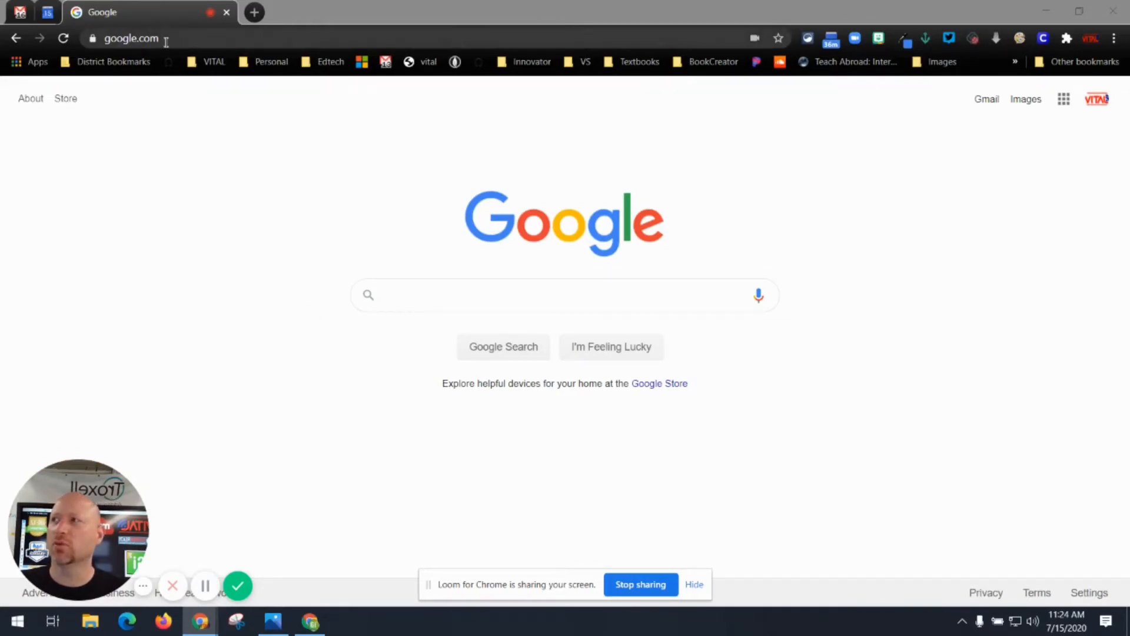
Highlight the google.com address in the omnibox.
left_click(131, 38)
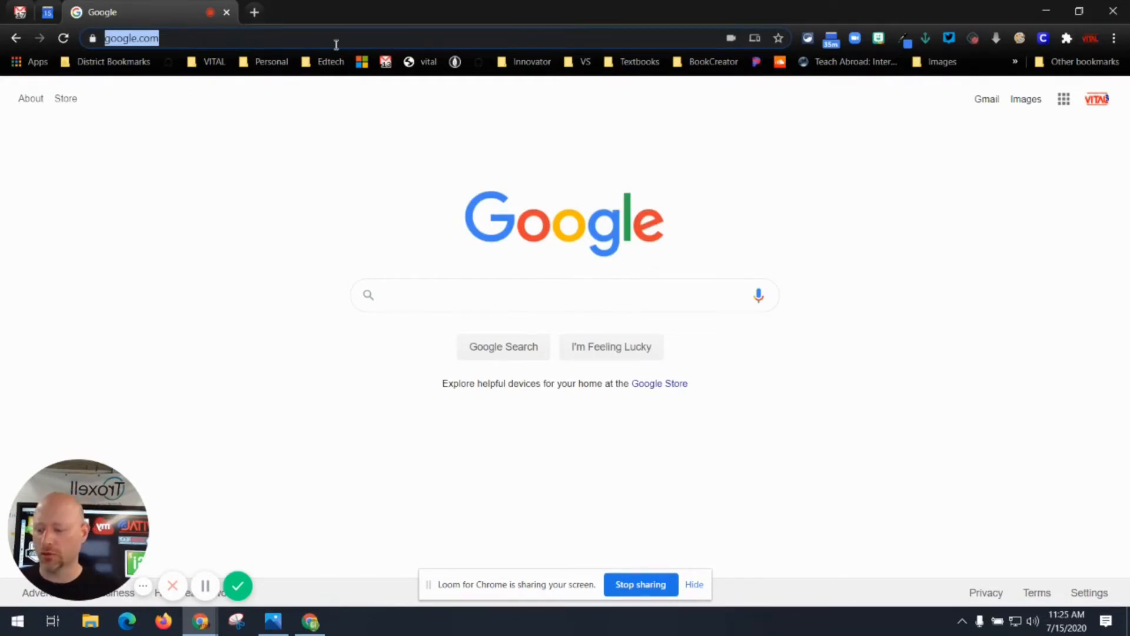
Enter an address in the omnibox and load the Mr. Key's Classroom site.
type("romeo")
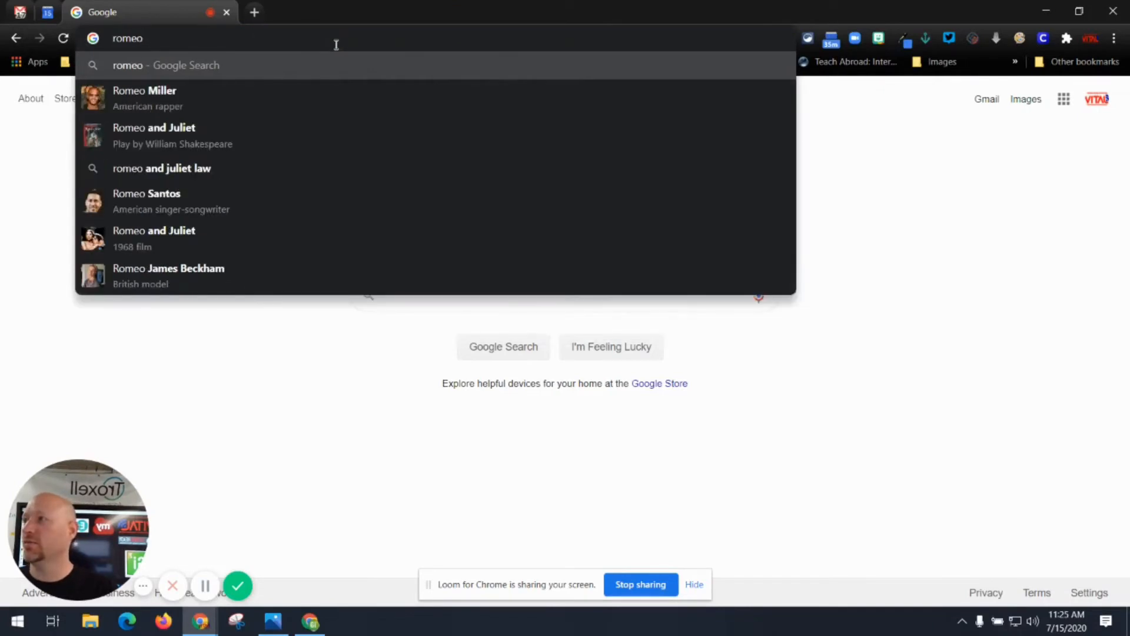
left_click(155, 136)
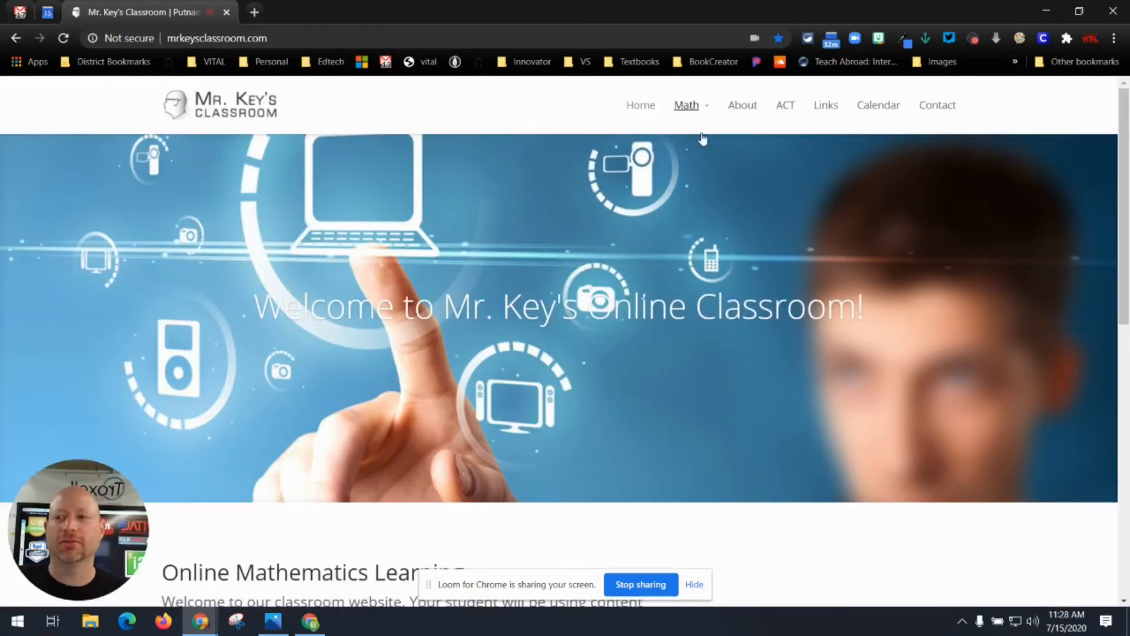
mouse_move(750, 155)
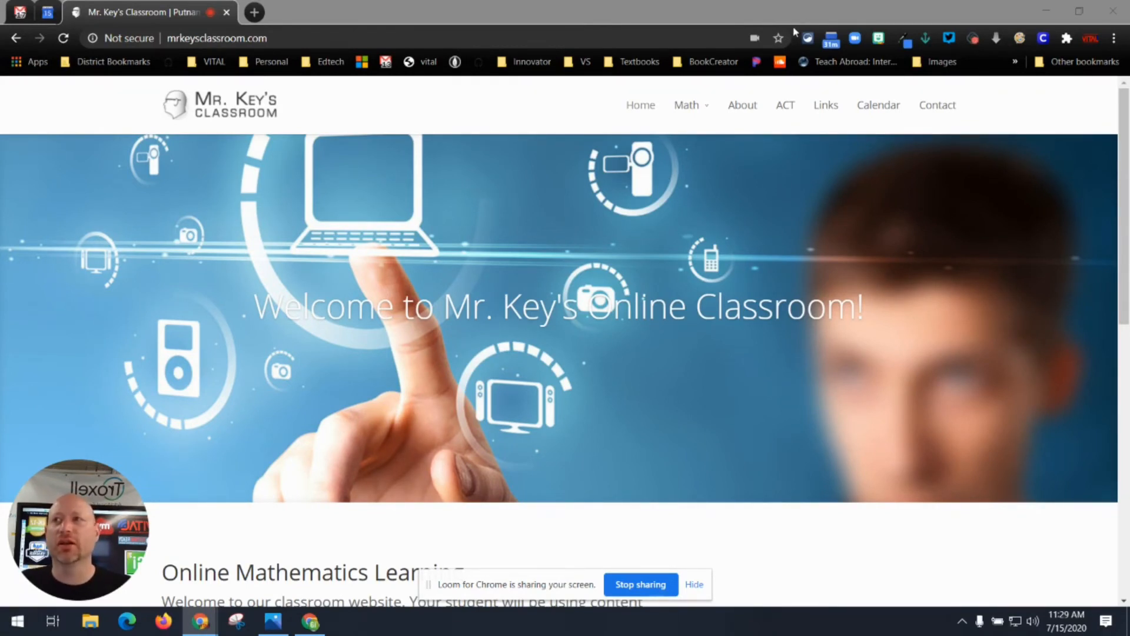
Star the Mr. Key's Classroom page and confirm it in the Bookmarks bar folder.
left_click(778, 38)
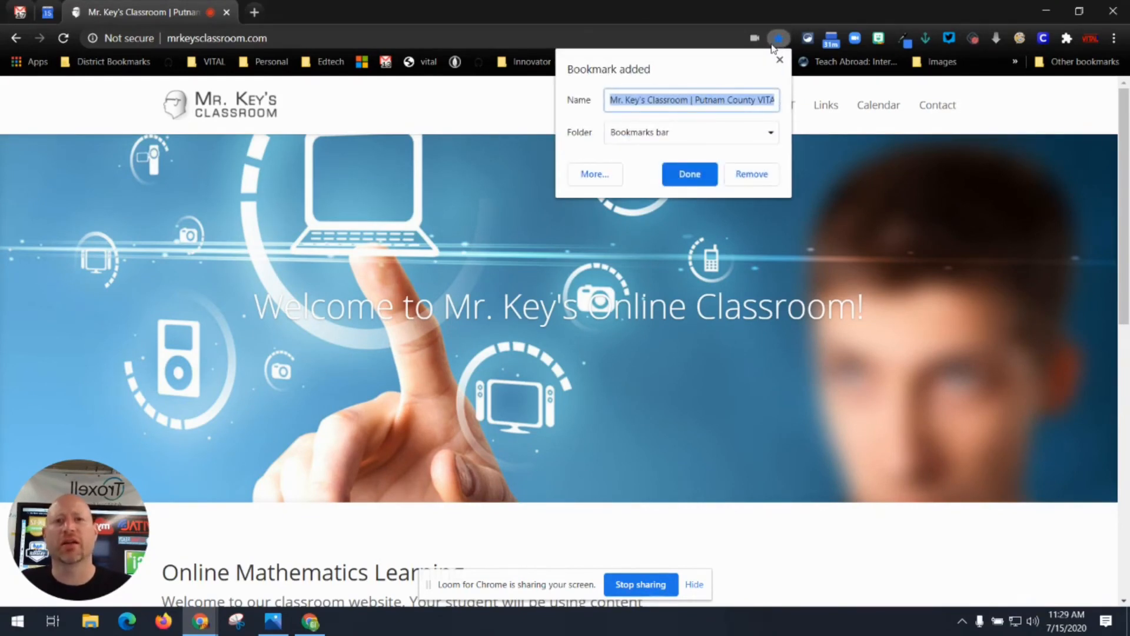
left_click(688, 174)
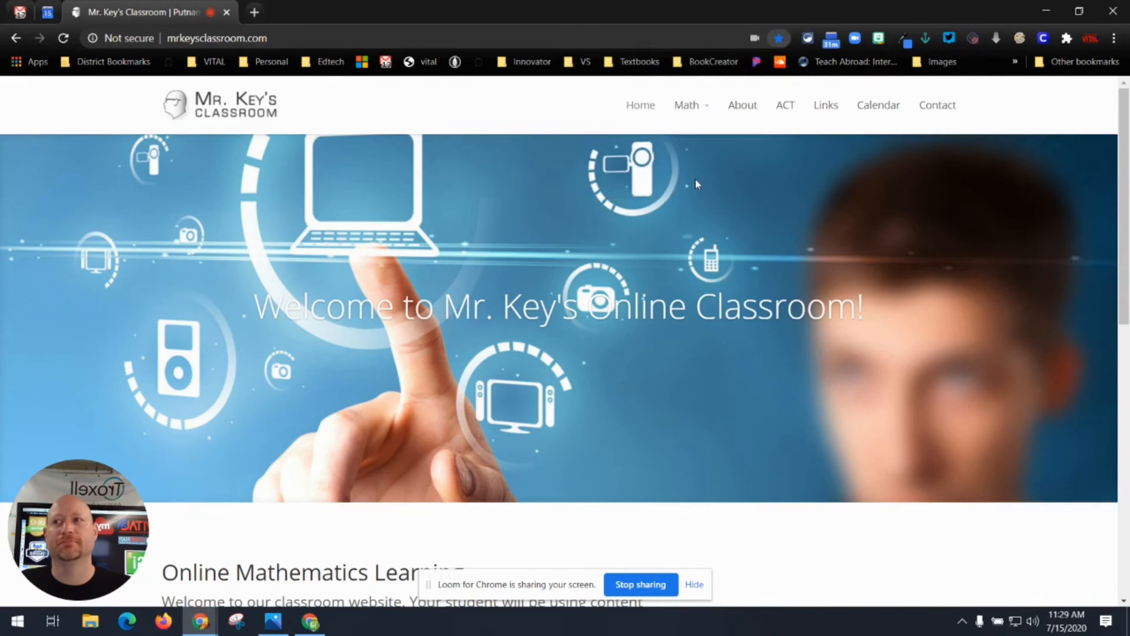